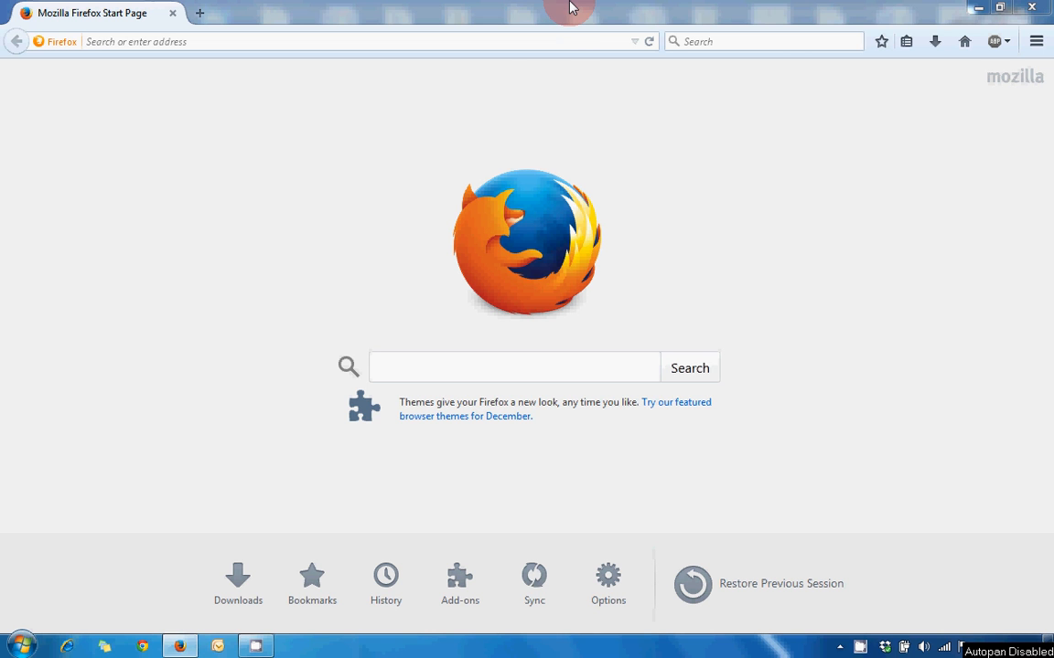
pyautogui.moveTo(509, 11)
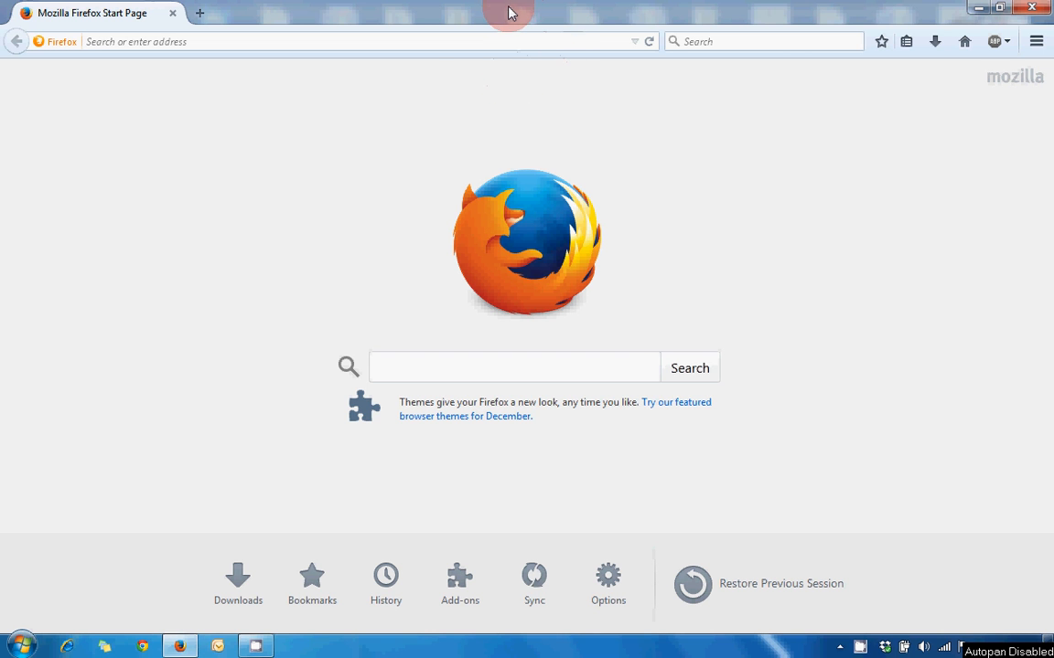
pyautogui.moveTo(420, 7)
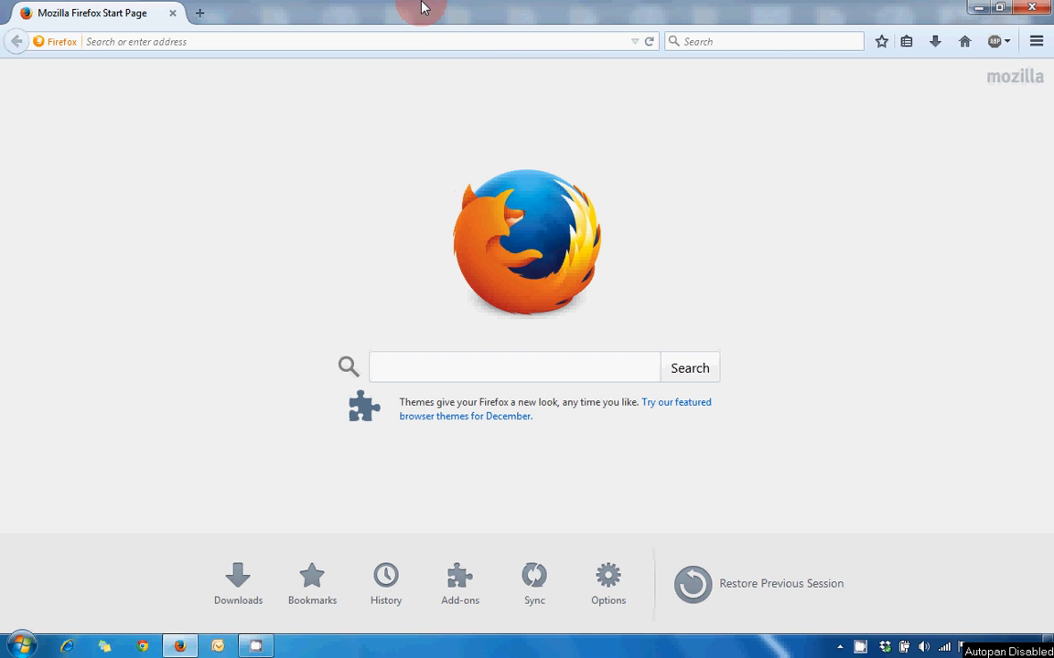
# - Search the web for 'ctc break' and reach the TIKShare post on salary breakup in Excel
pyautogui.click(425, 377)
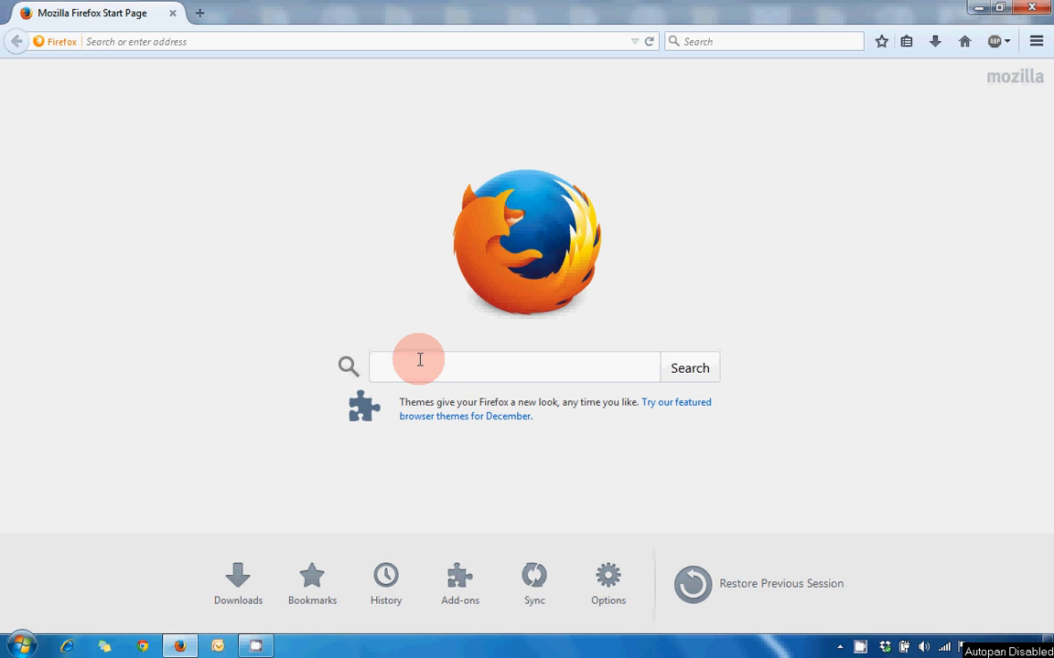
pyautogui.moveTo(415, 364)
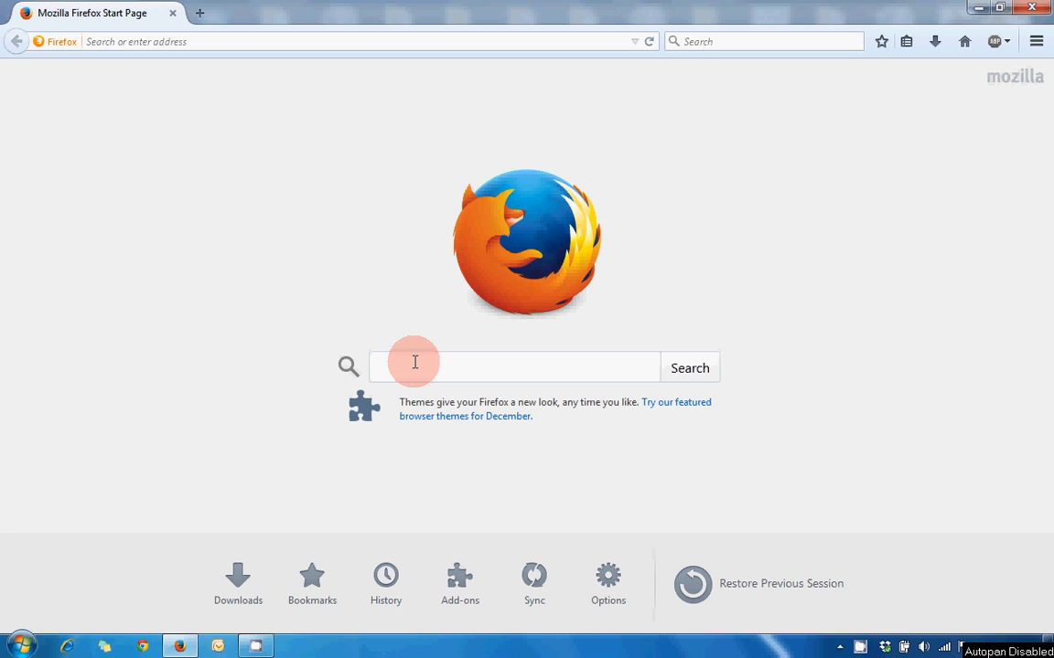
pyautogui.click(414, 362)
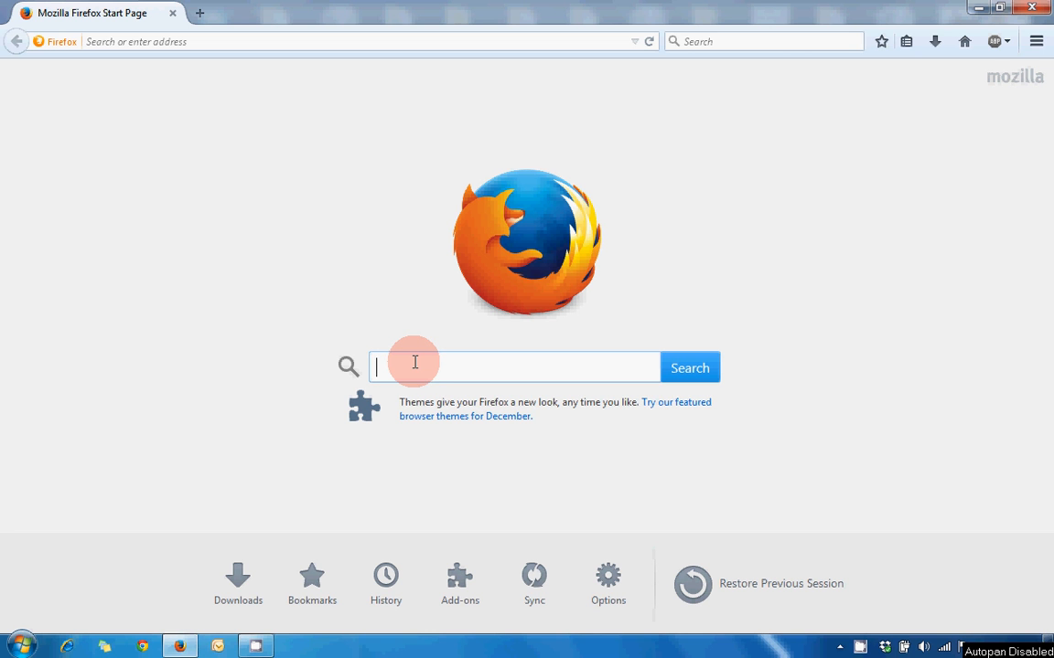
pyautogui.moveTo(409, 366)
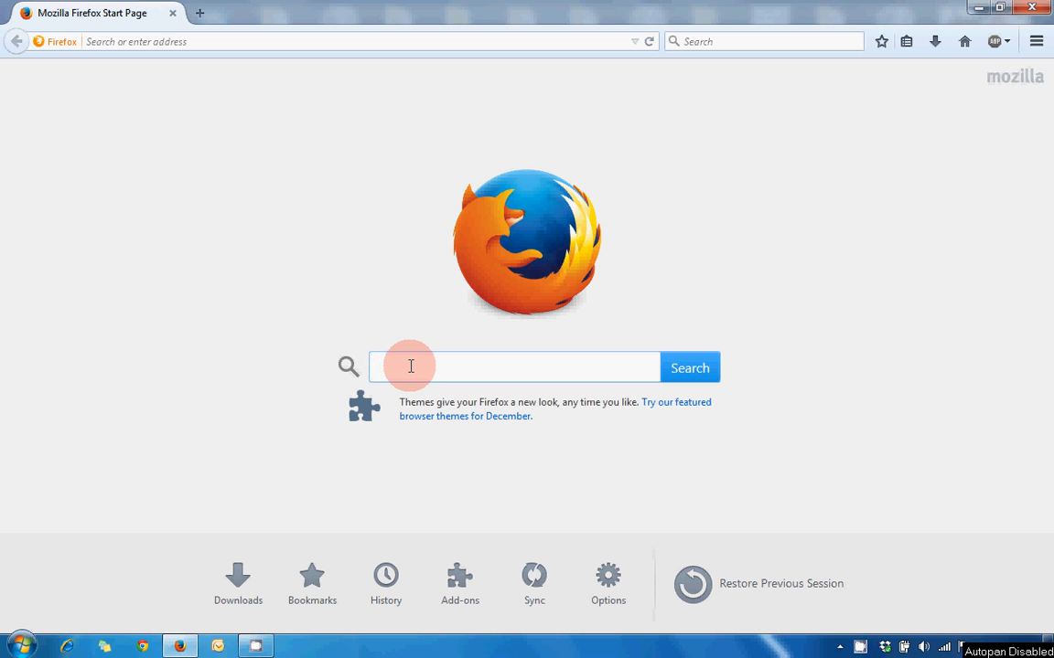
pyautogui.click(411, 367)
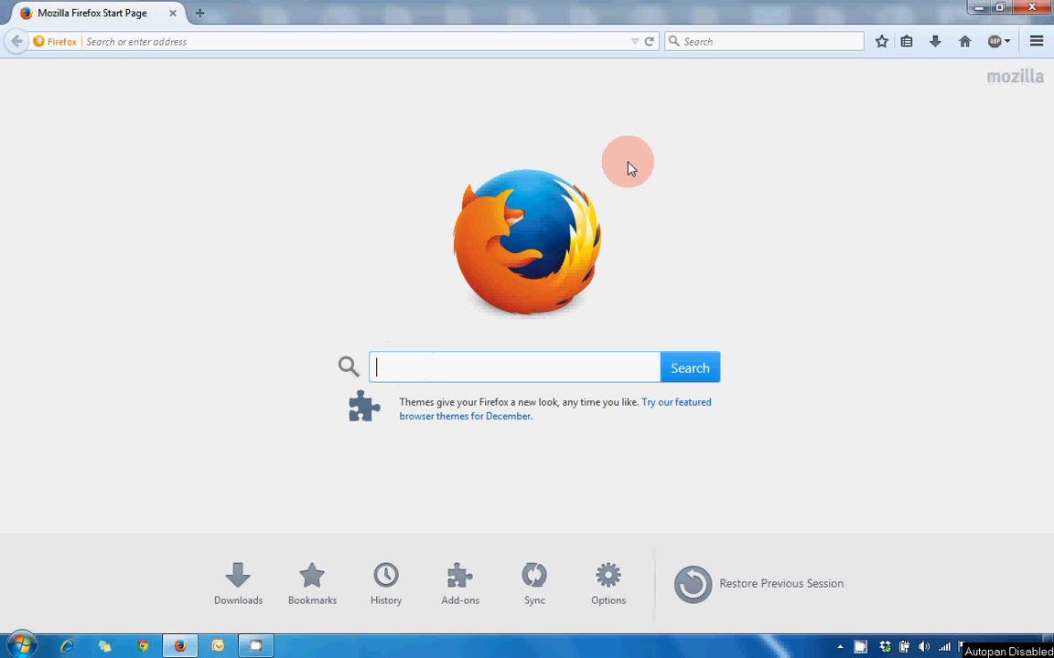
pyautogui.write('ctc break')
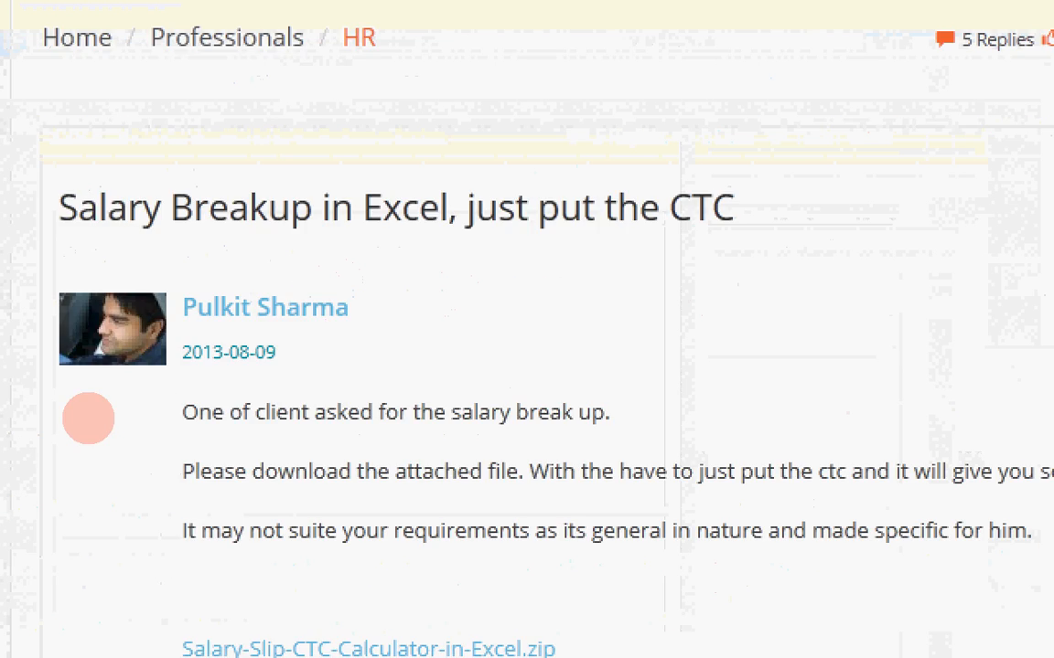
pyautogui.scroll(-3)
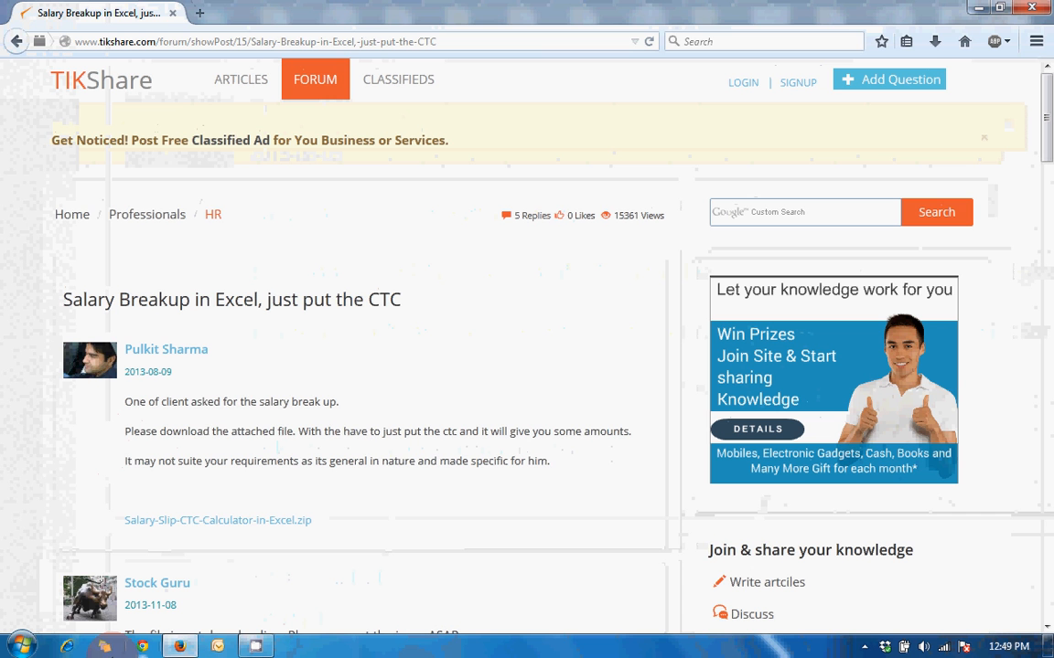
# - Start downloading the attached Salary-Slip-CTC-Calculator-in-Excel.zip from the post
pyautogui.click(208, 527)
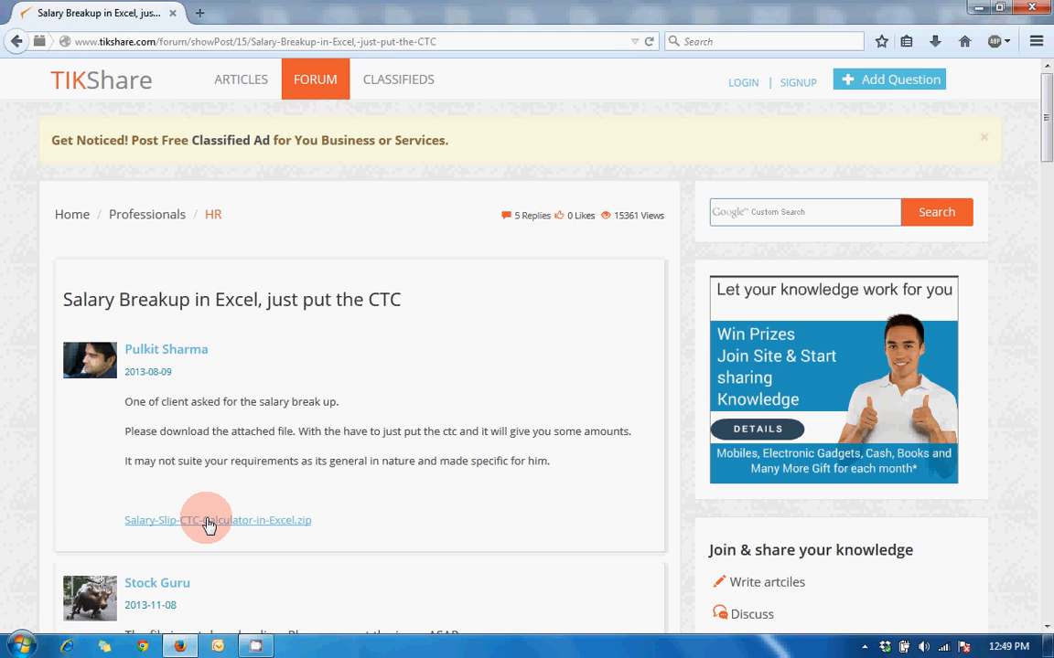
pyautogui.moveTo(210, 533)
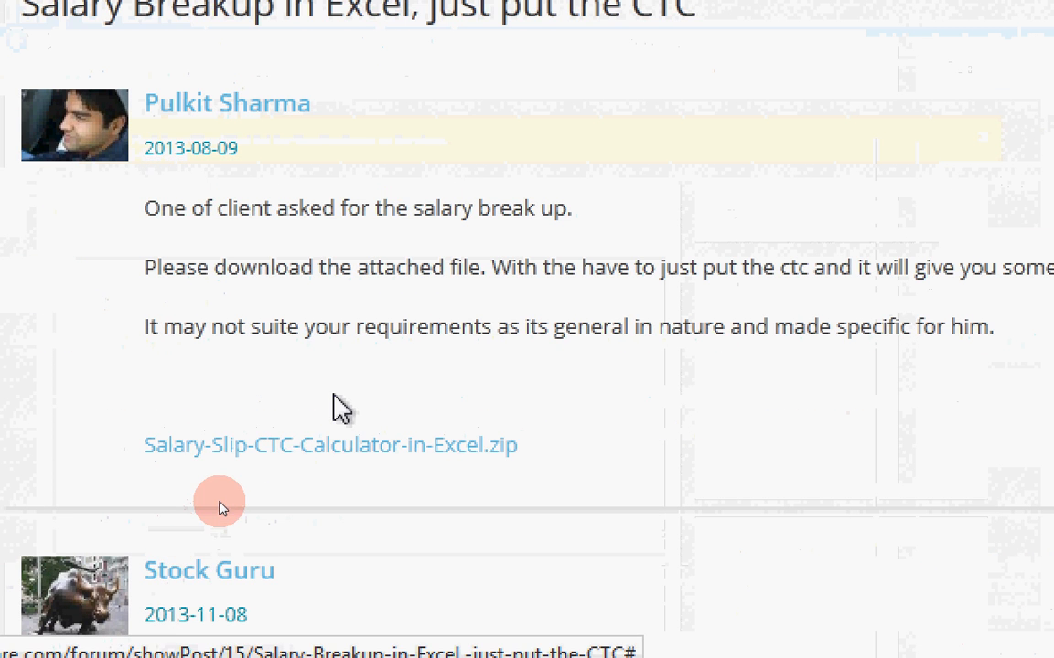
pyautogui.click(329, 446)
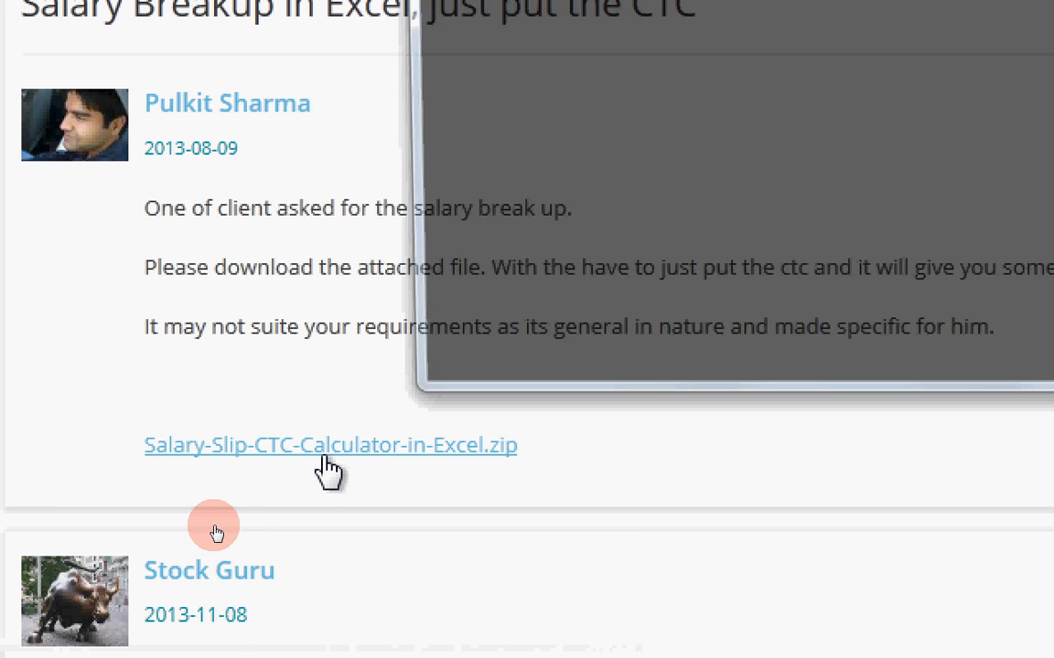
# - Hand the downloaded zip to WinRAR archiver, revealing Salary Slip CTC Calculator in Excel.xls inside
pyautogui.click(329, 445)
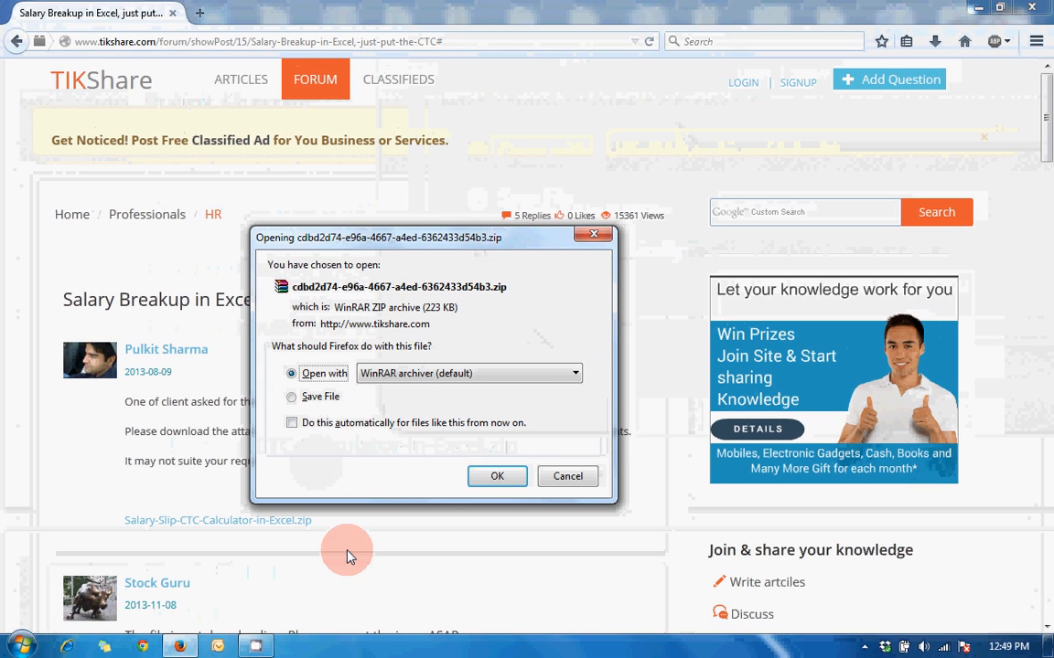
pyautogui.click(497, 476)
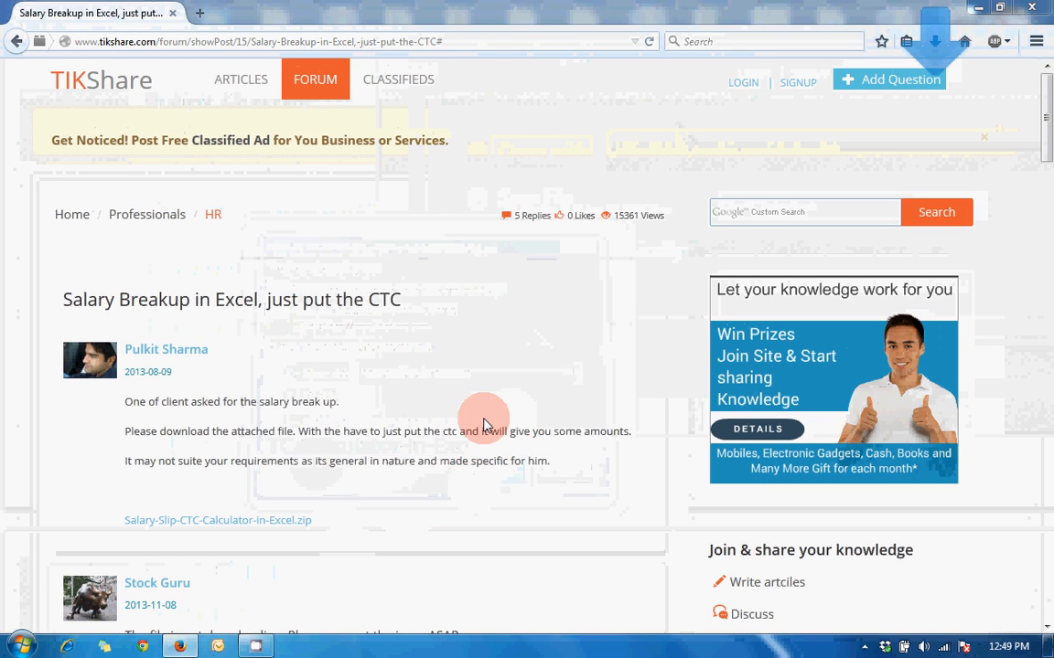
pyautogui.click(218, 519)
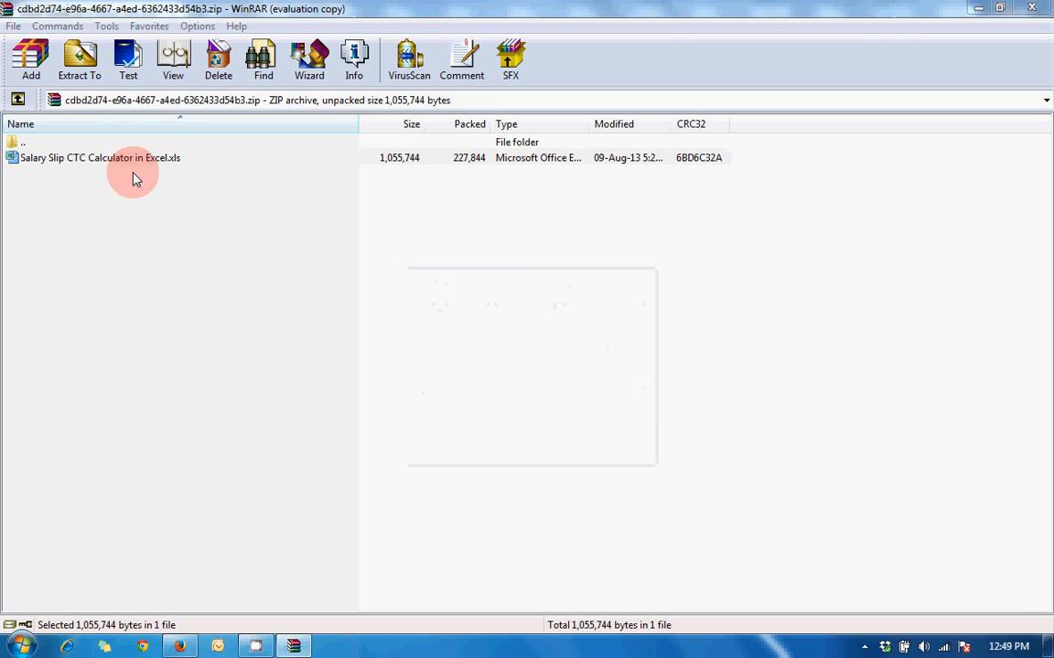
# - Open Salary Slip CTC Calculator in Excel.xls from the archive into Excel
pyautogui.doubleClick(101, 161)
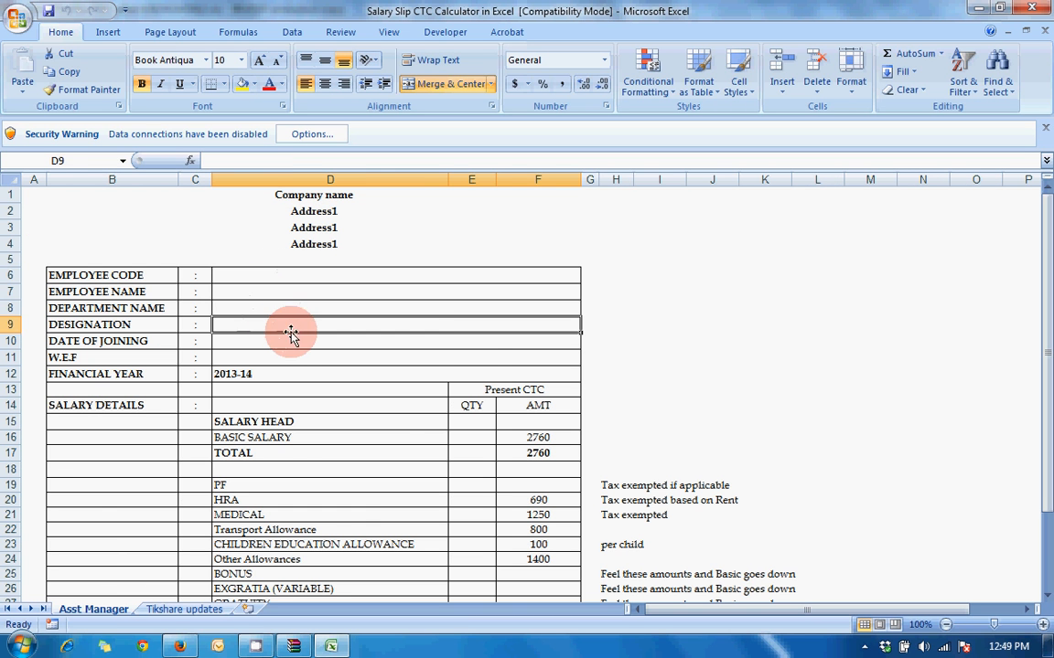
# - Scroll the Asst Manager sheet down to the CTC (Monthly) row showing 7000
pyautogui.scroll(-3)
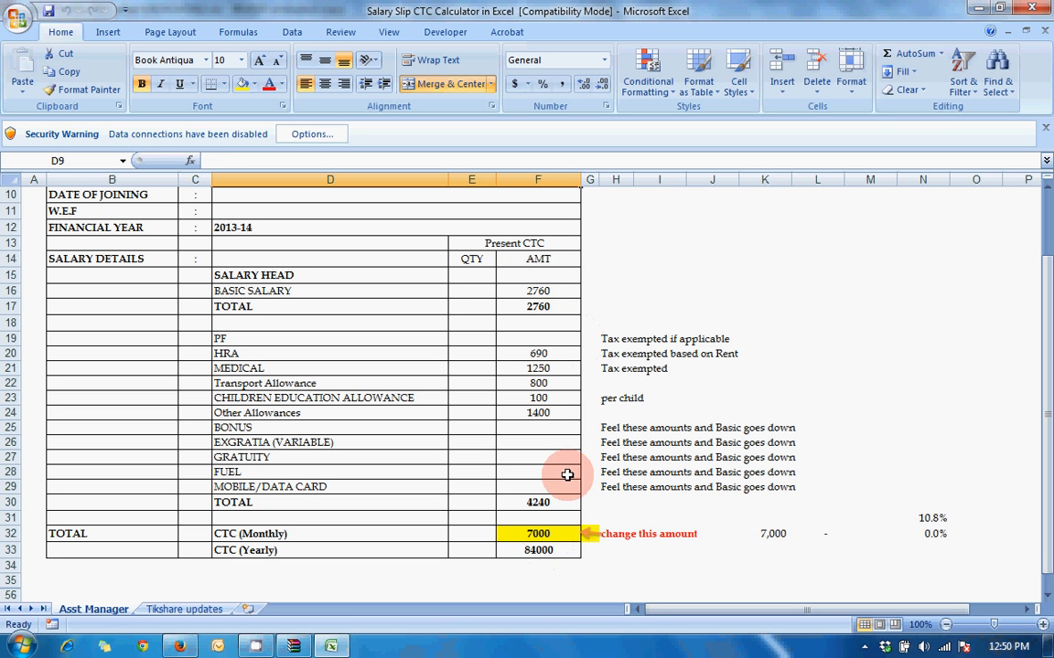
# - Set monthly CTC in F32 to 15000 and check the recalculated basic salary, medical and HRA amounts
pyautogui.click(540, 534)
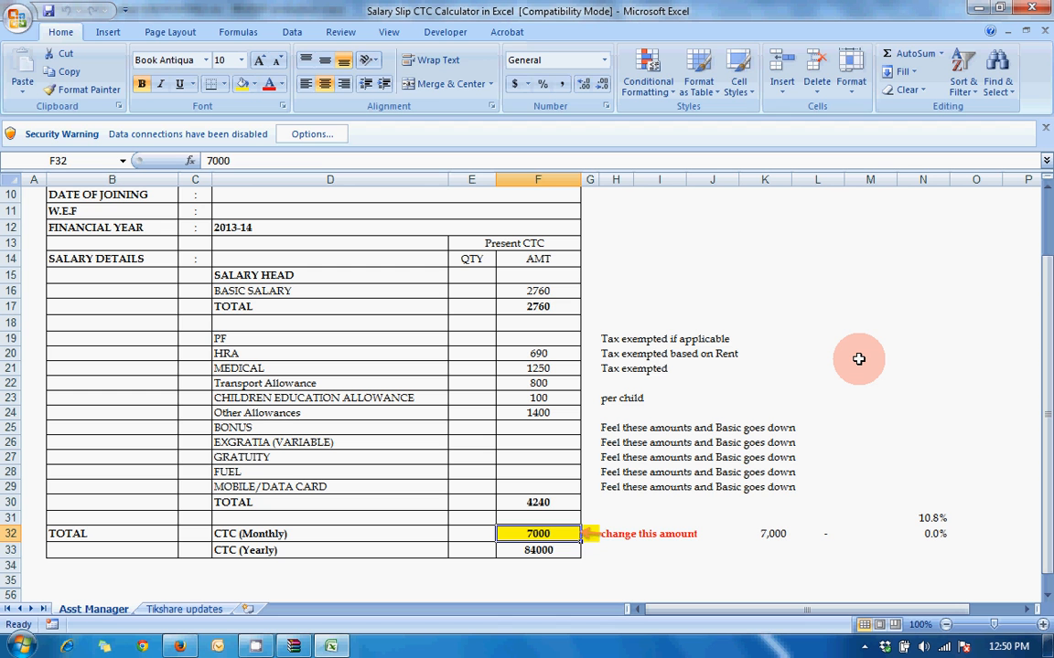
pyautogui.write('1500')
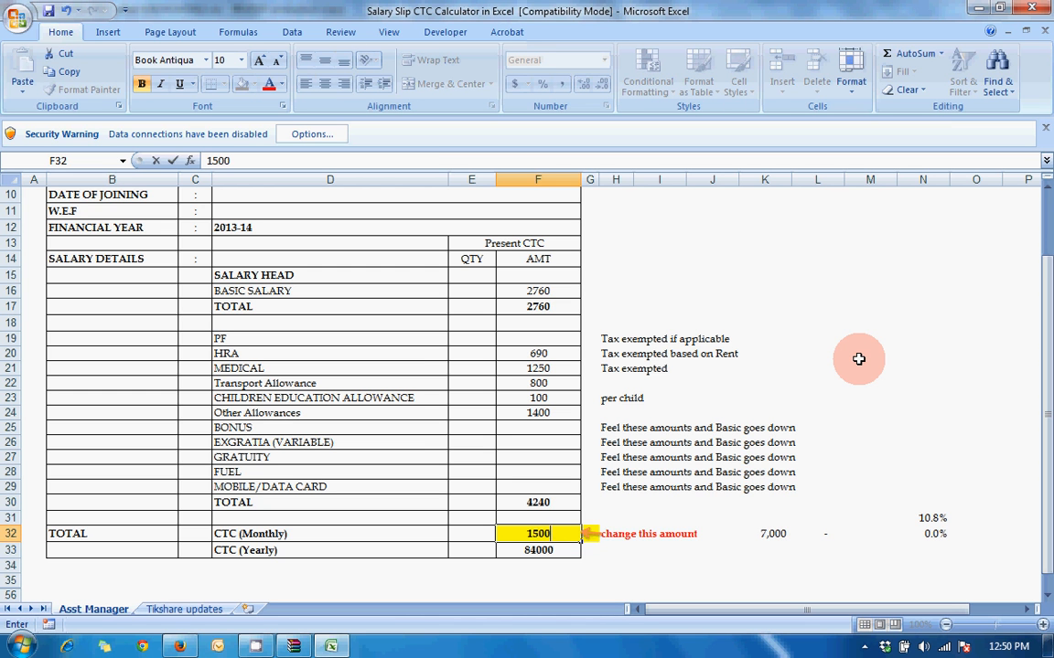
pyautogui.write('15000')
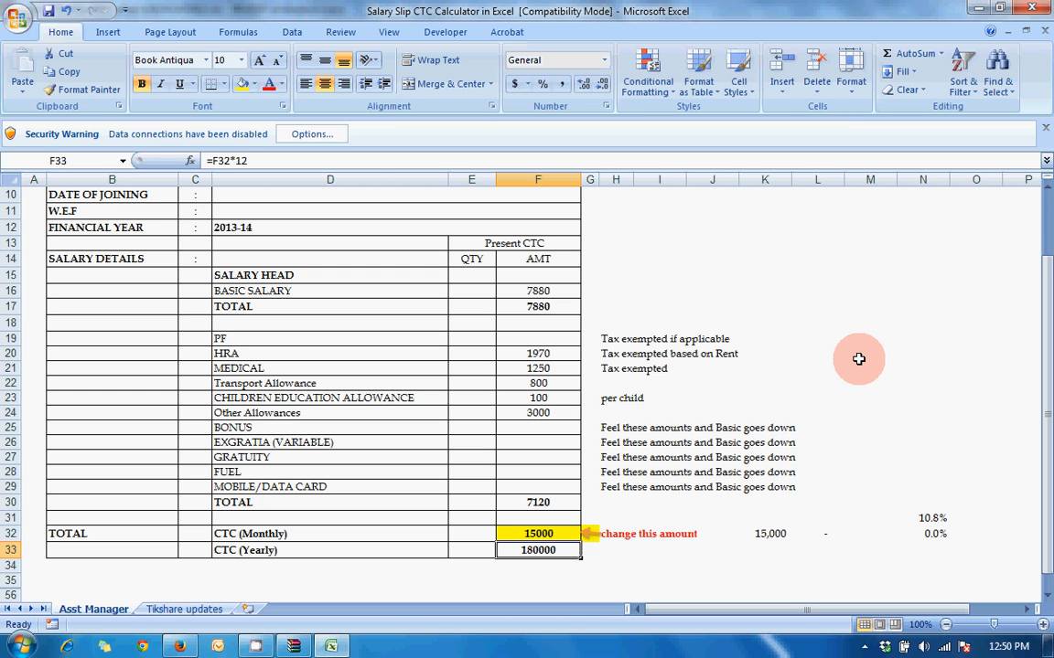
pyautogui.click(538, 291)
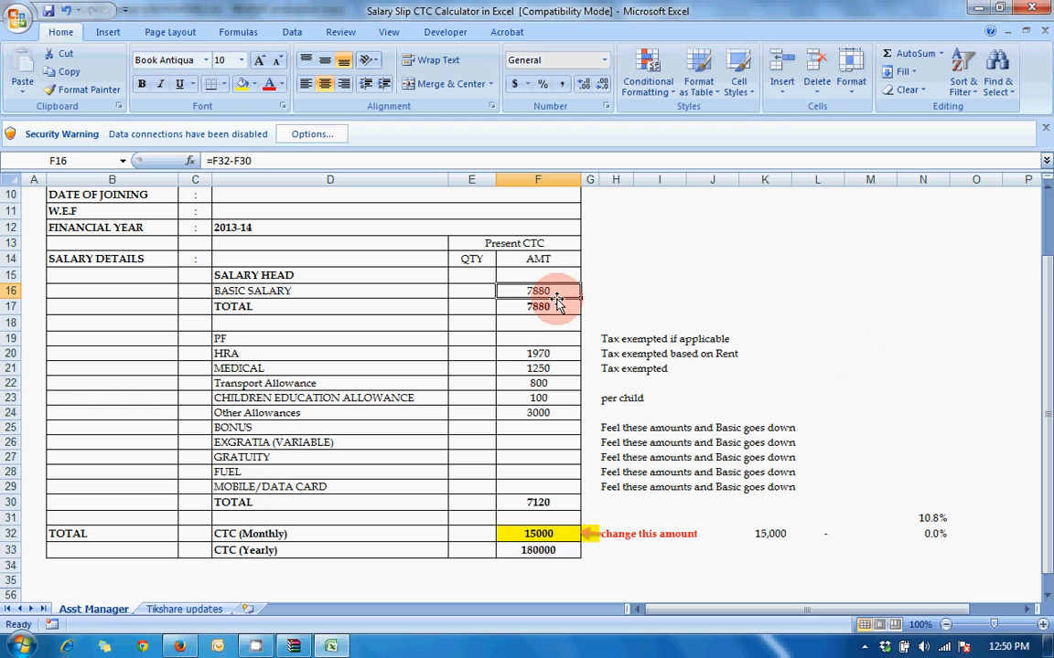
pyautogui.click(538, 368)
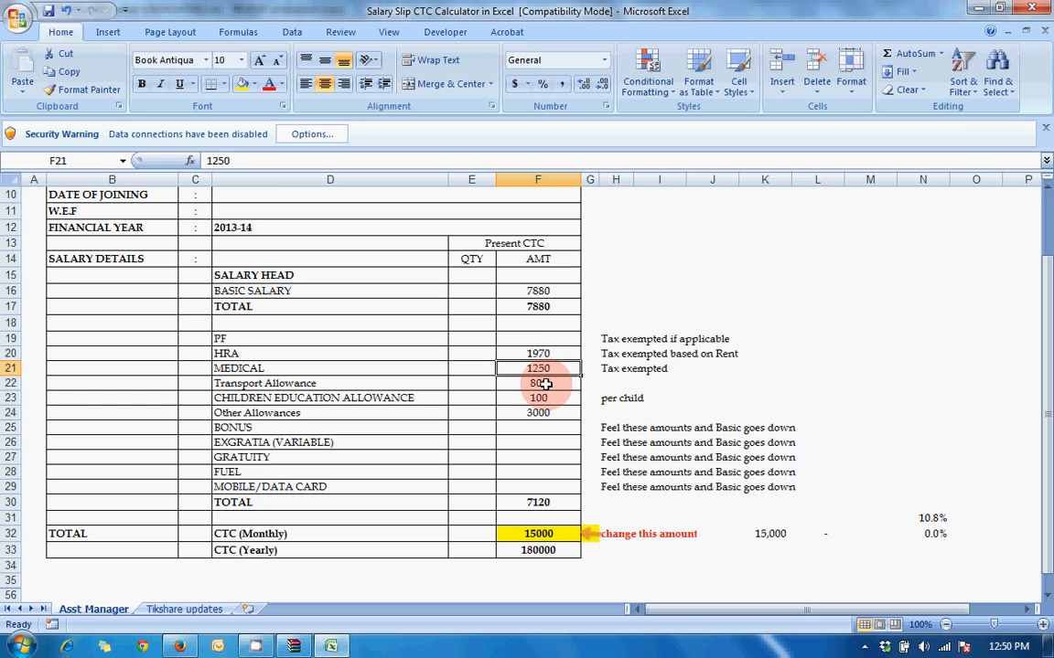
pyautogui.click(538, 412)
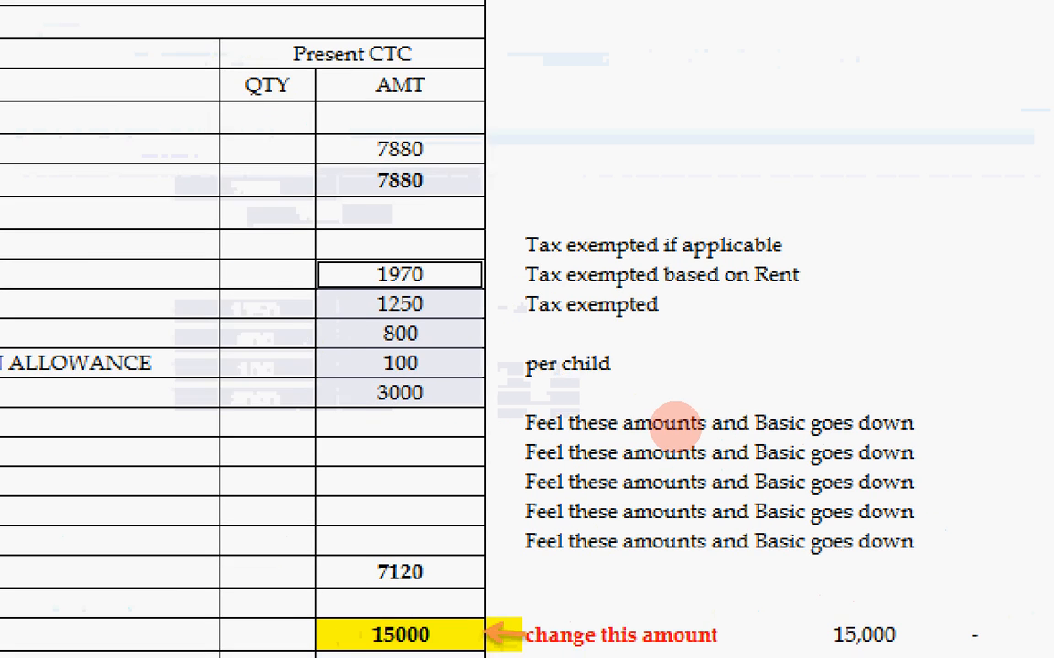
pyautogui.scroll(-3)
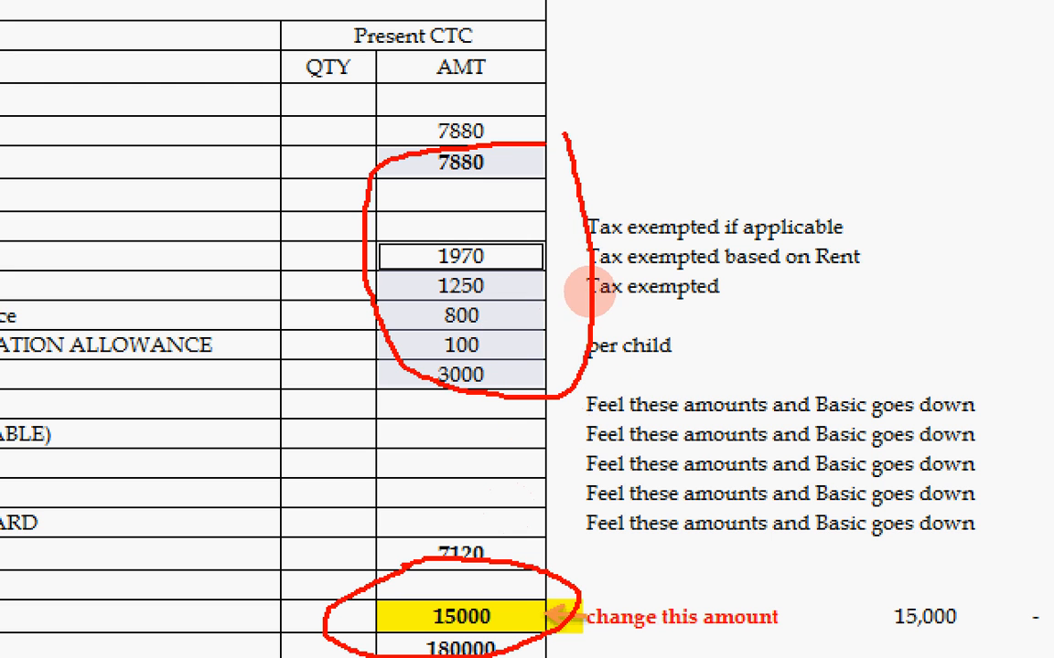
pyautogui.moveTo(559, 506)
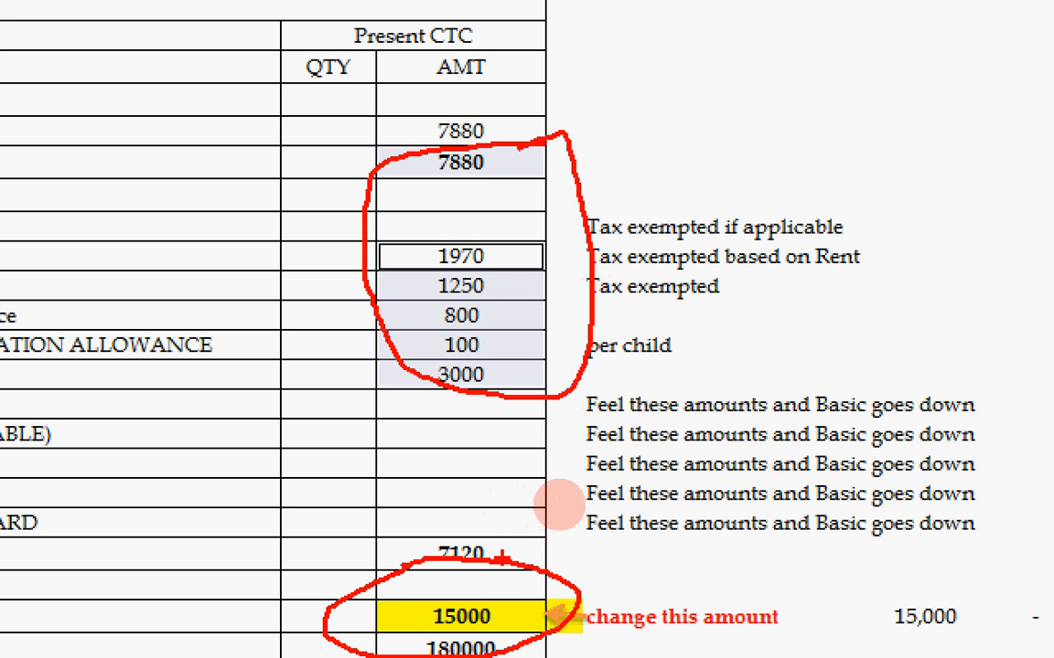